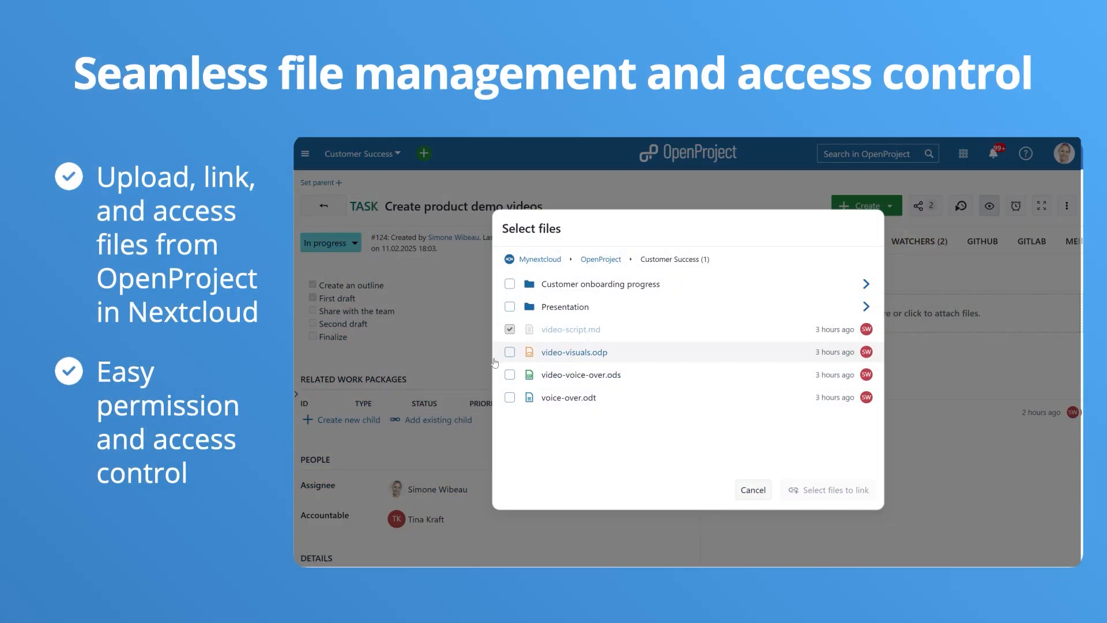
Tick video-voice-over.ods alongside video-visuals.odp and link both files to the task
{"action": "left_click", "coordinate": [509, 351]}
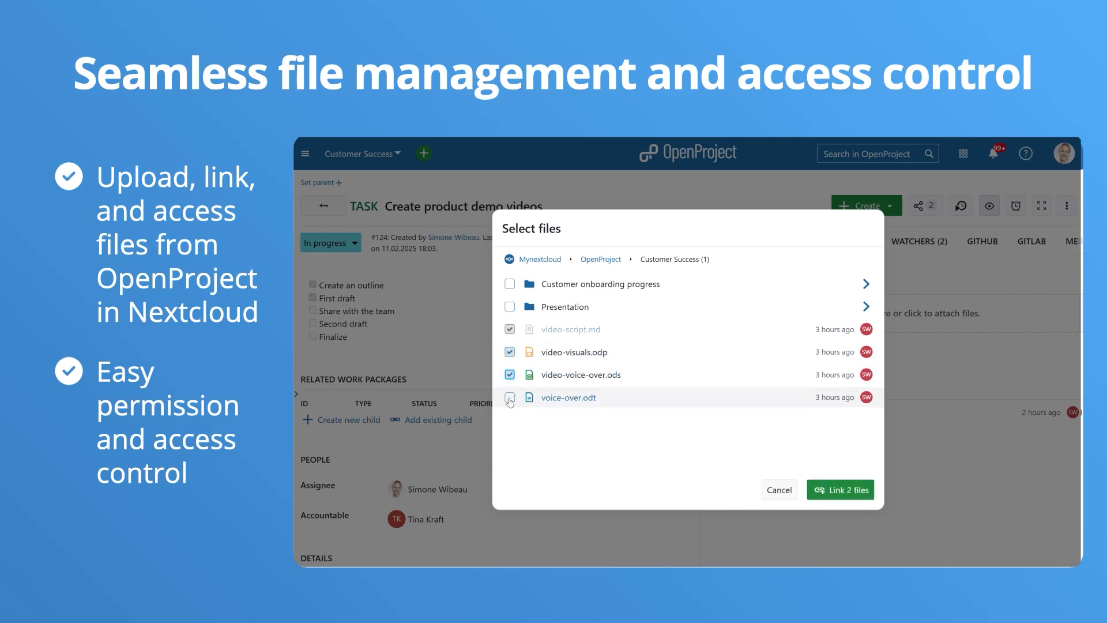
{"action": "left_click", "coordinate": [840, 489]}
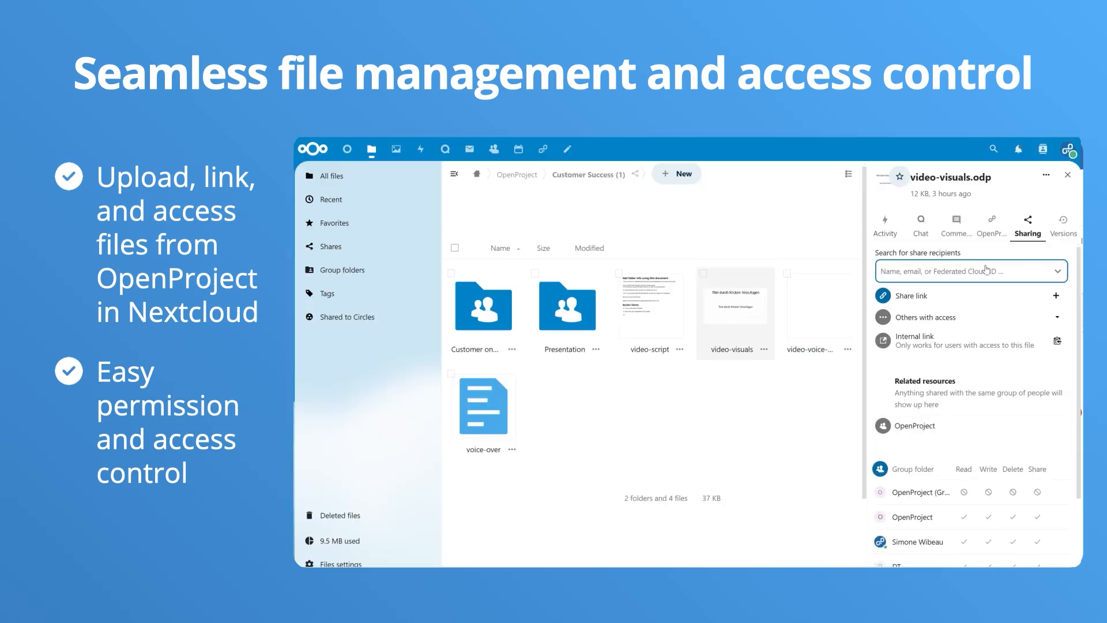
Return to the Files tab and start an upload into the task's Nextcloud storage
{"action": "left_click", "coordinate": [991, 224]}
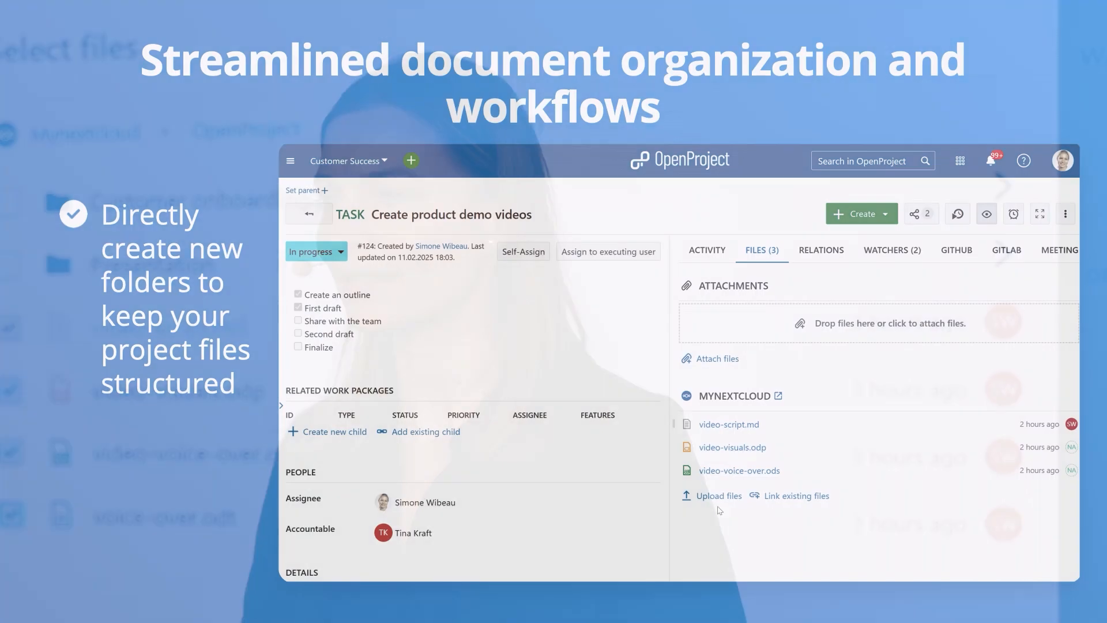
{"action": "left_click", "coordinate": [718, 495]}
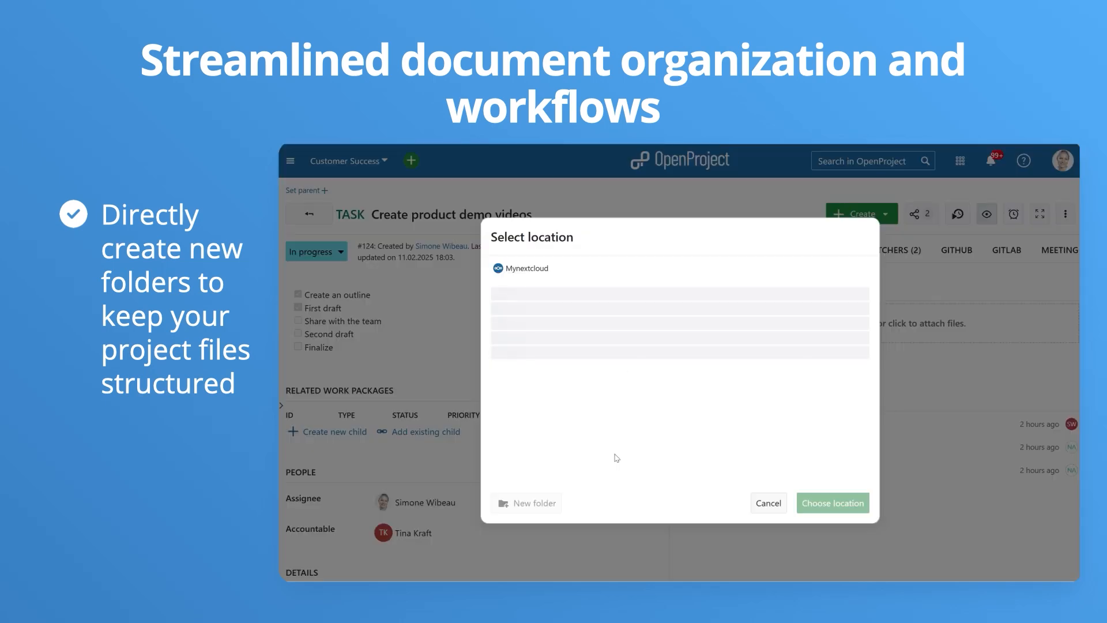
Add a folder named 'Presentation' inside Customer Success and confirm it
{"action": "left_click", "coordinate": [535, 503]}
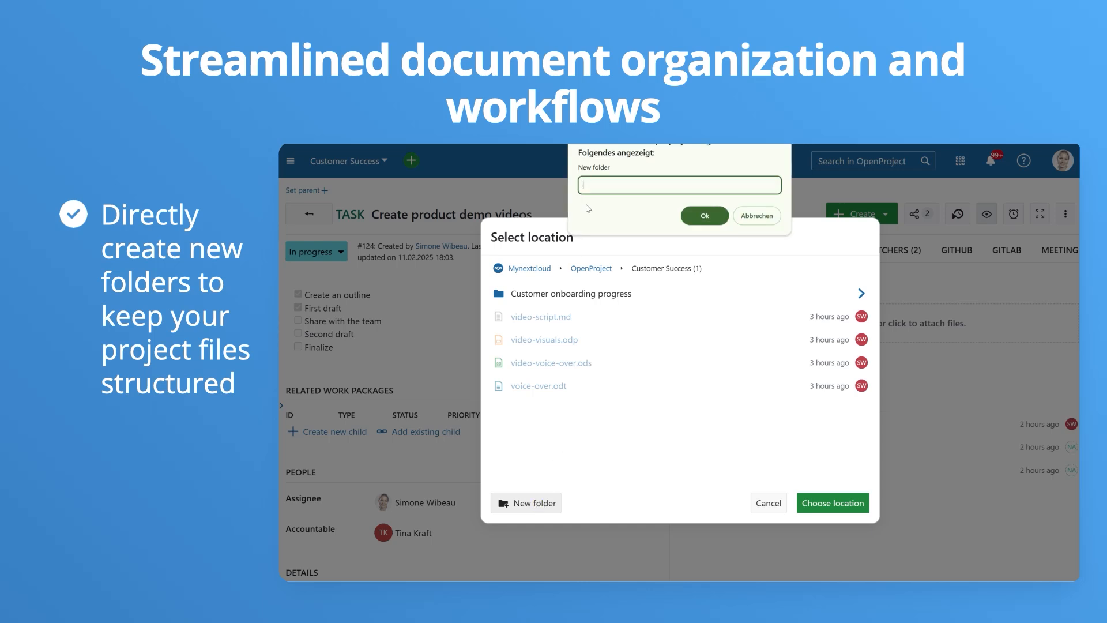
{"action": "type", "text": "Presenta"}
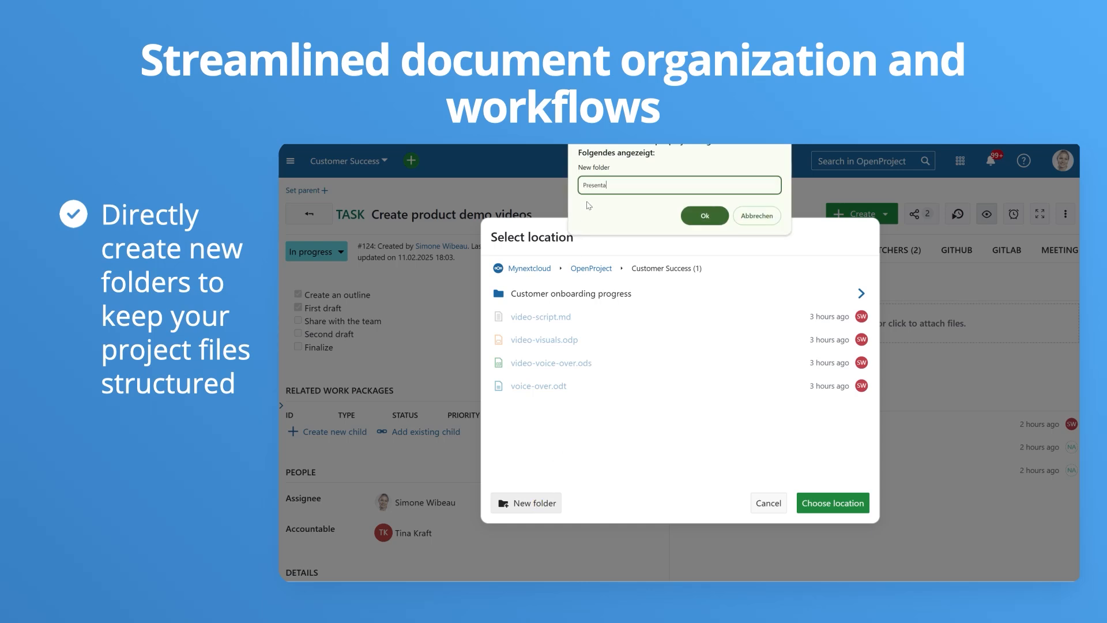
{"action": "type", "text": "tion"}
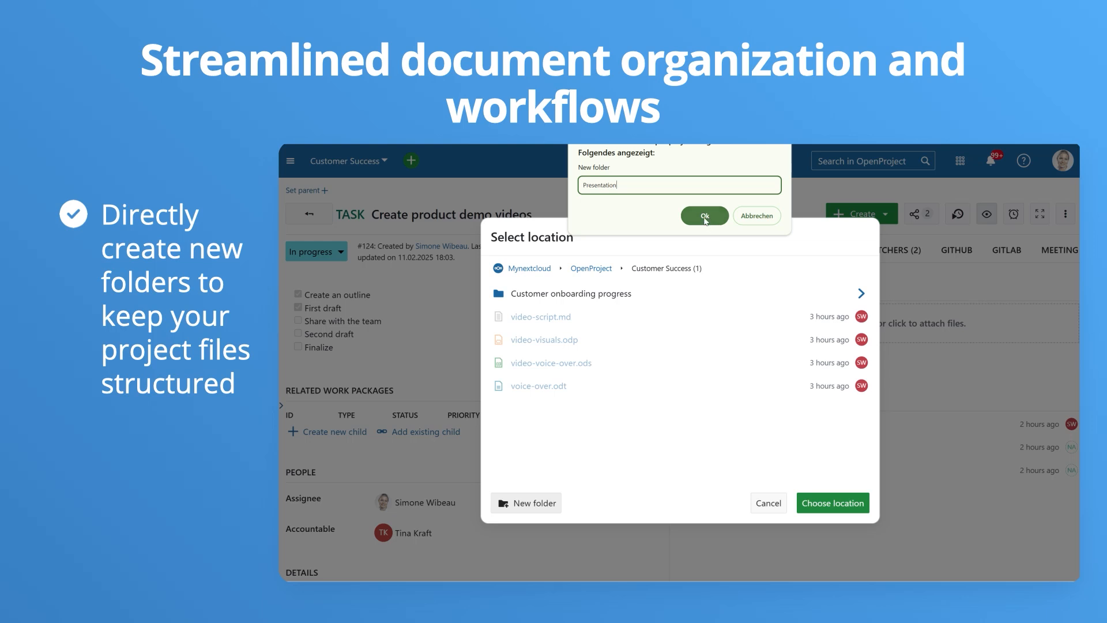
{"action": "left_click", "coordinate": [703, 215]}
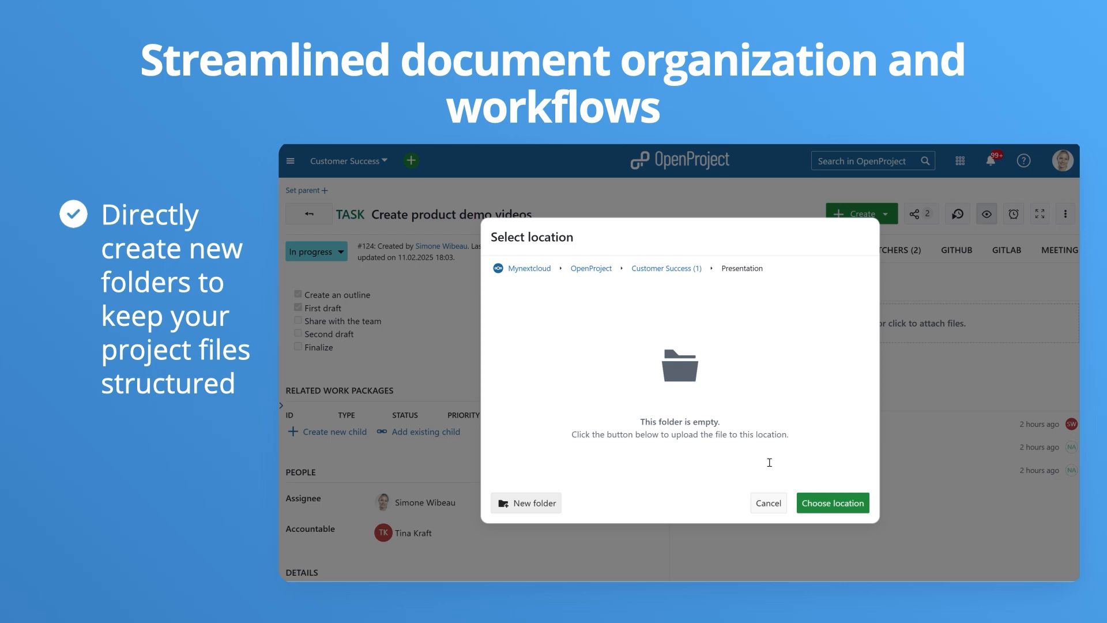
{"action": "left_click", "coordinate": [833, 502]}
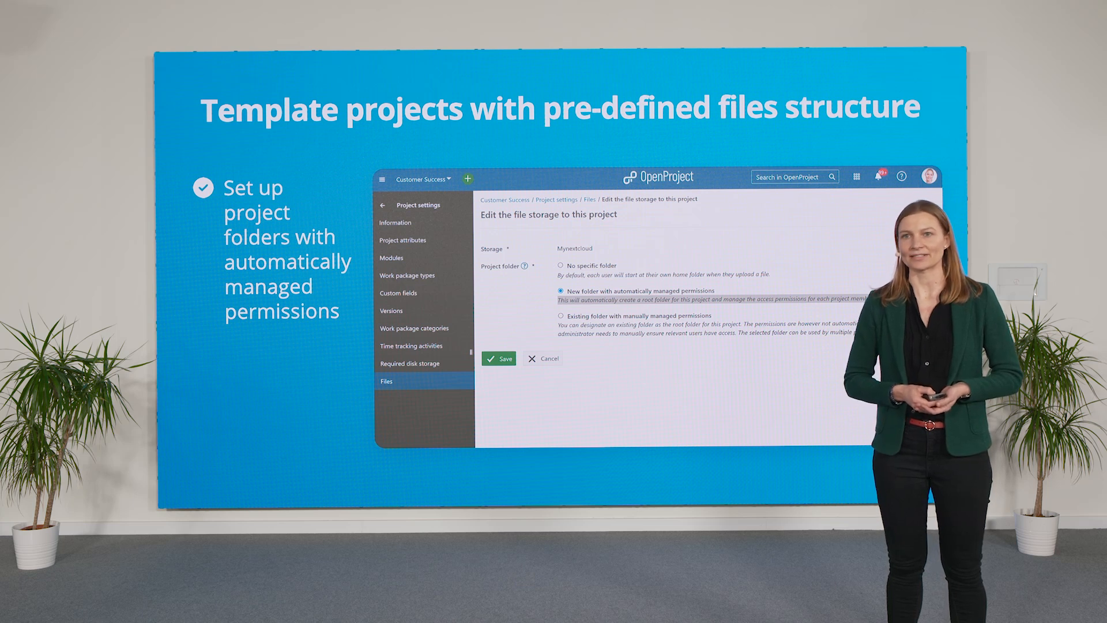
{"action": "key", "text": "Right"}
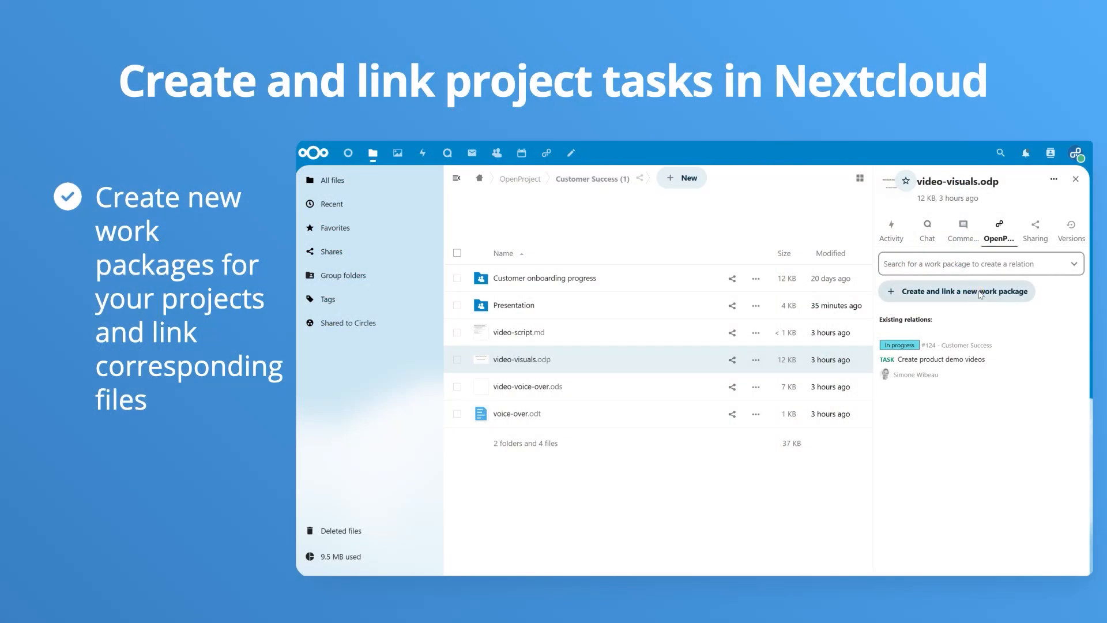
Create 'Create new onboarding video' in Customer Success, assigned to Jane Doe, linked to video-visuals.odp
{"action": "left_click", "coordinate": [956, 291]}
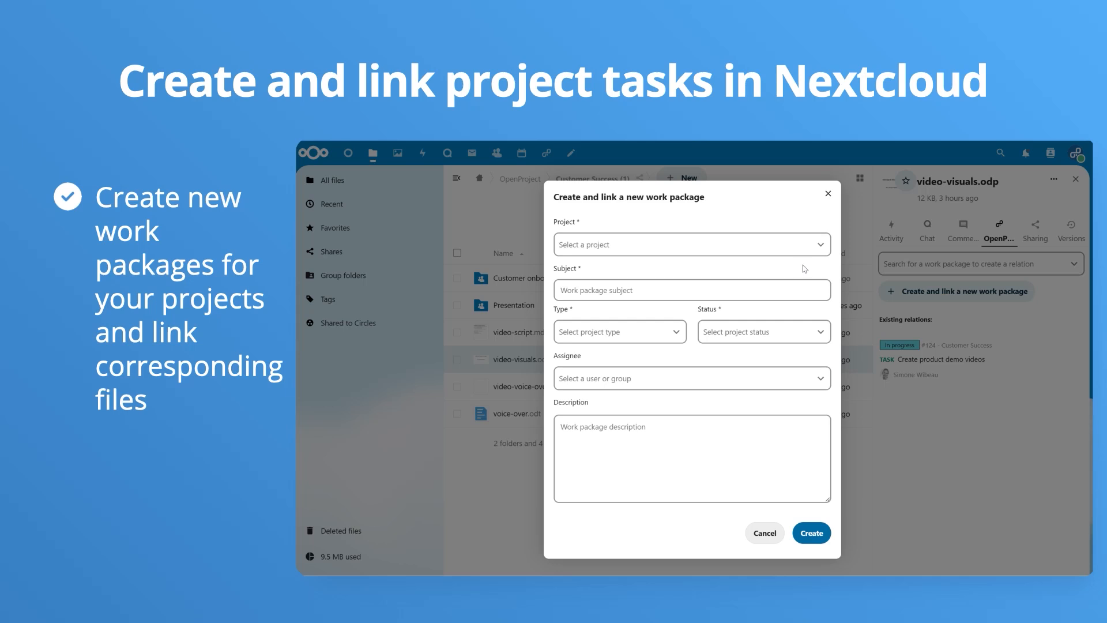
{"action": "type", "text": "cu"}
{"action": "type", "text": "Create new onboarding"}
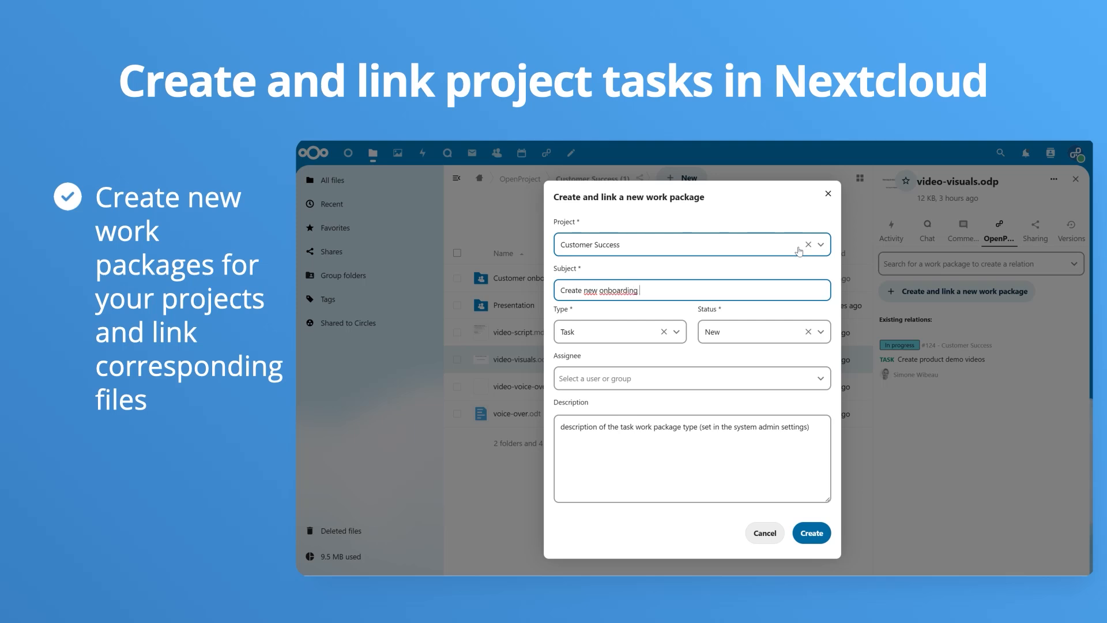
{"action": "type", "text": "video"}
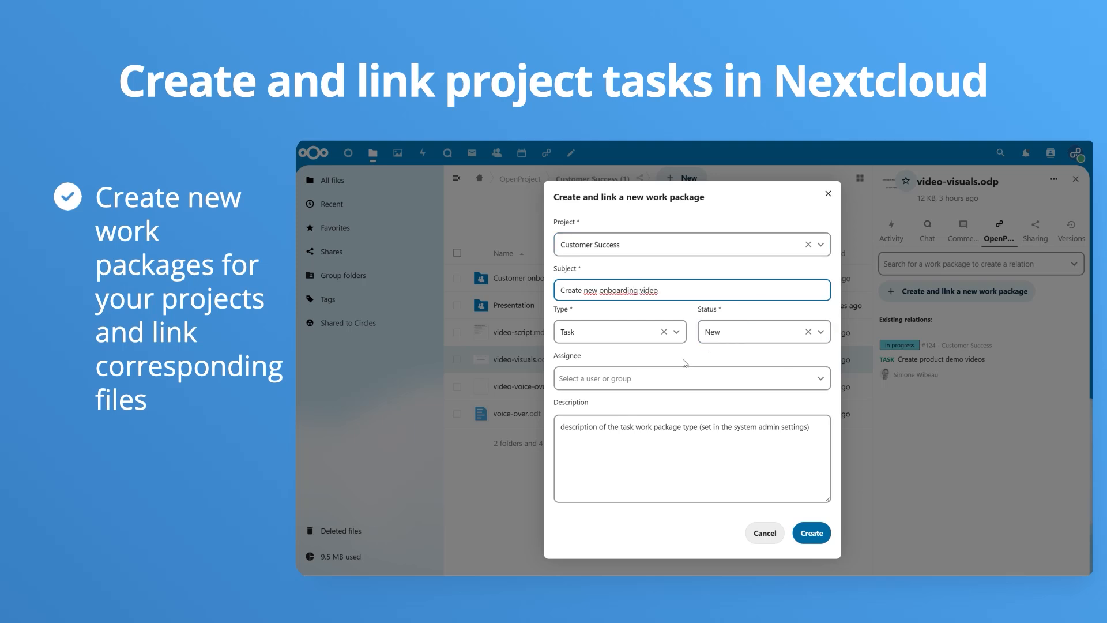
{"action": "left_click", "coordinate": [692, 378]}
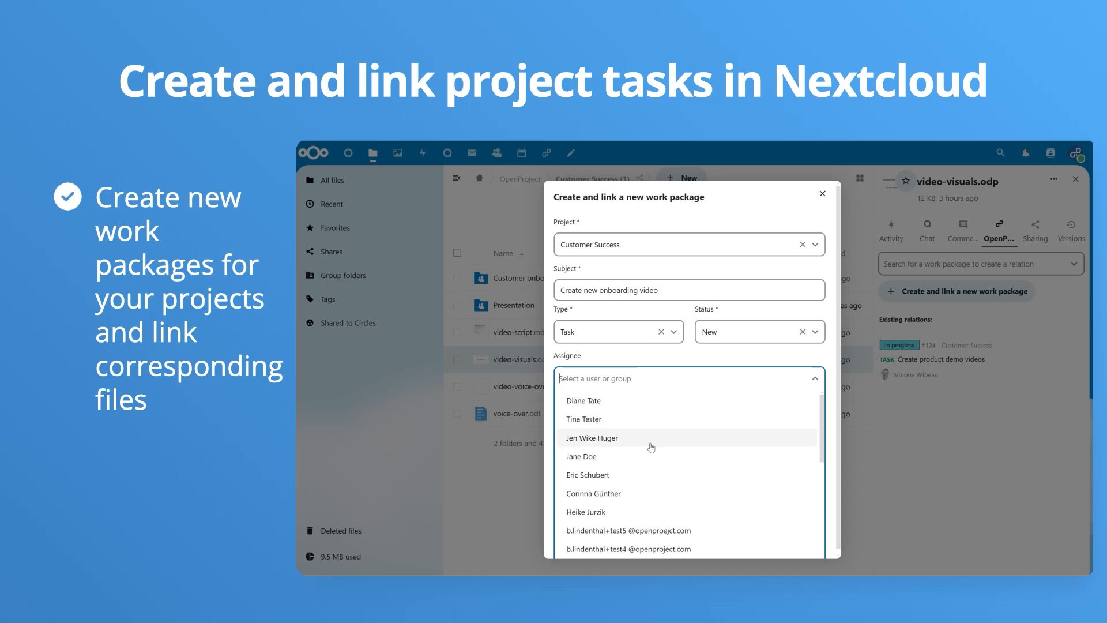
{"action": "left_click", "coordinate": [581, 456]}
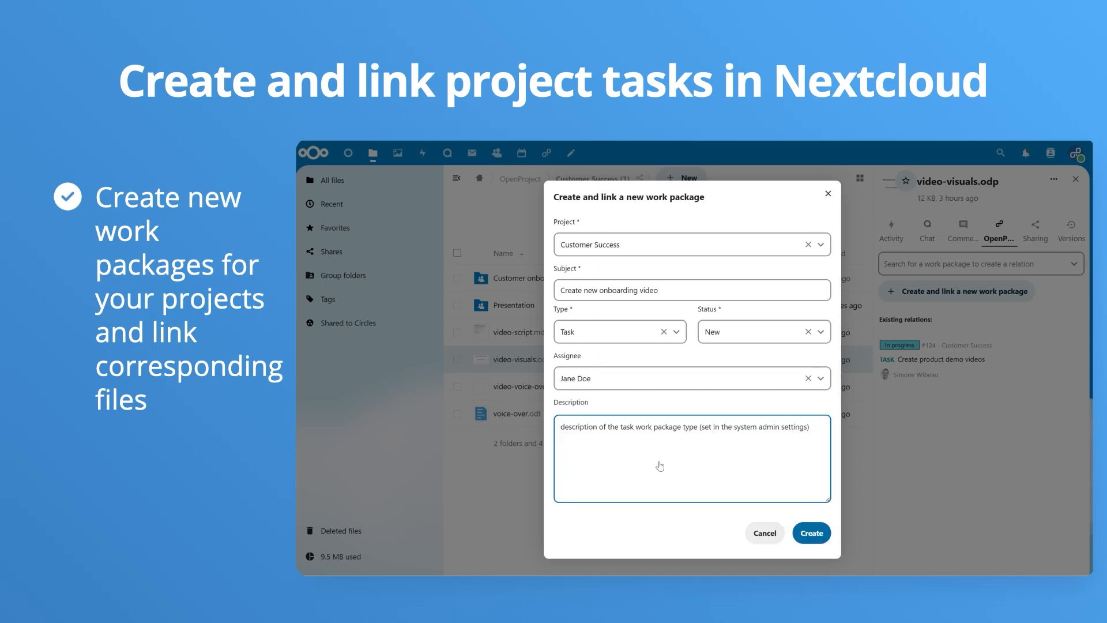
{"action": "mouse_move", "coordinate": [803, 531]}
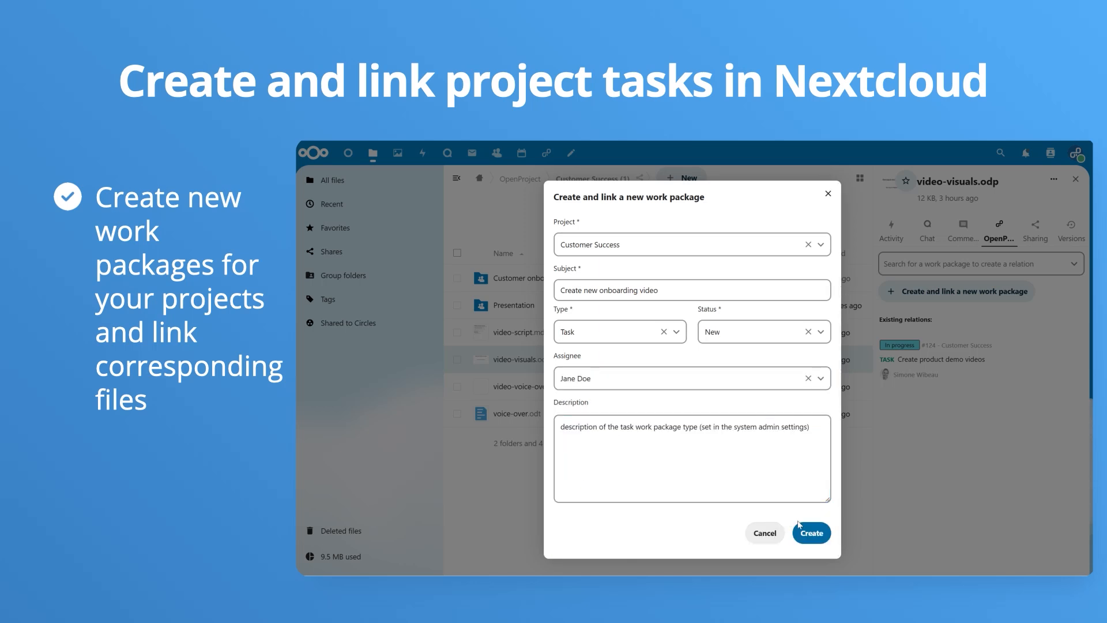
{"action": "left_click", "coordinate": [811, 533]}
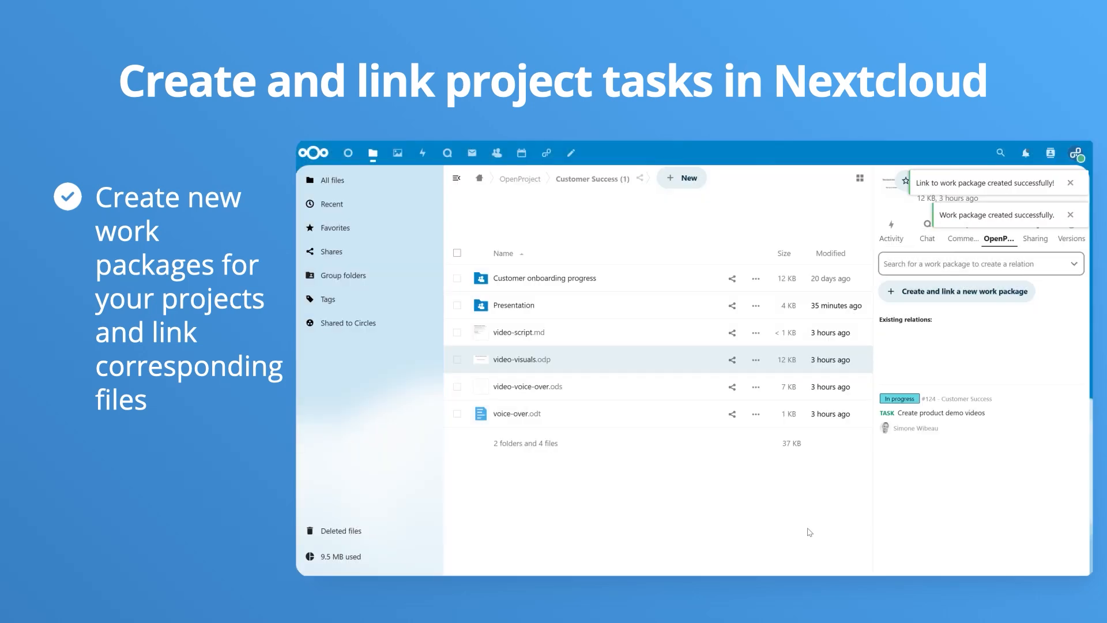